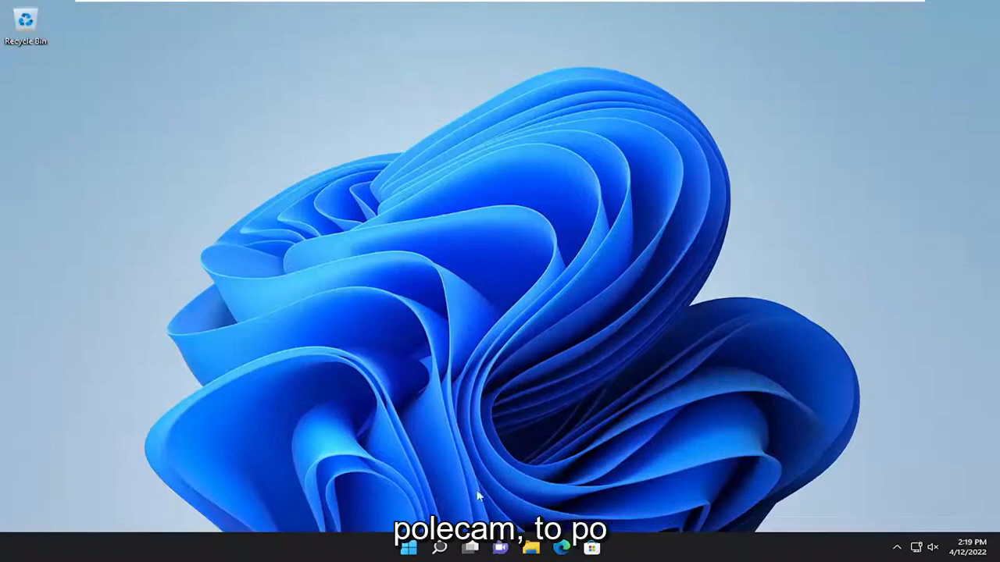
- Open the Start button's quick system menu and reveal the Shut down or sign out choices
right_click(407, 546)
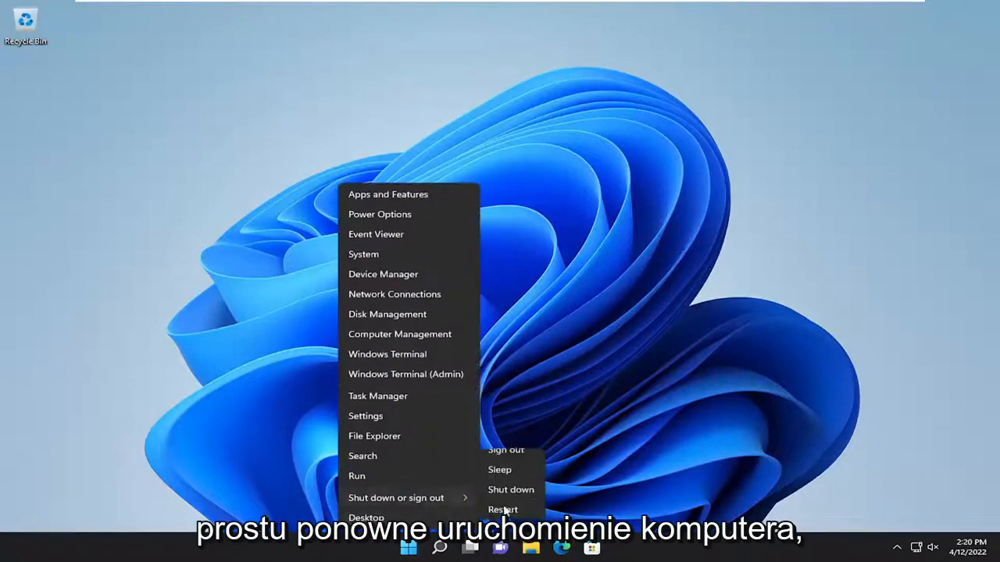
click(502, 509)
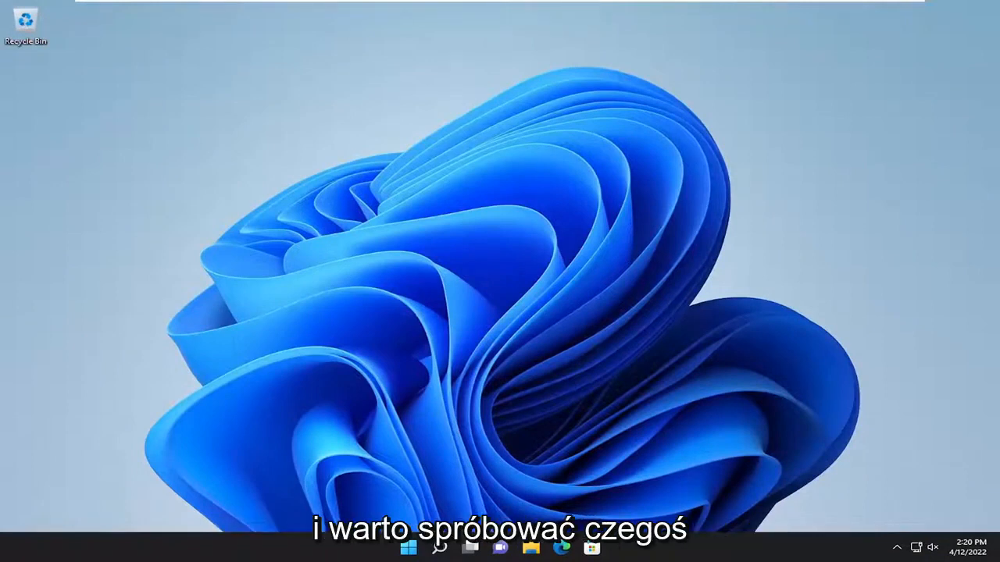
- Search 'troubleshoot settings' and open the Troubleshoot settings result
text(tru)
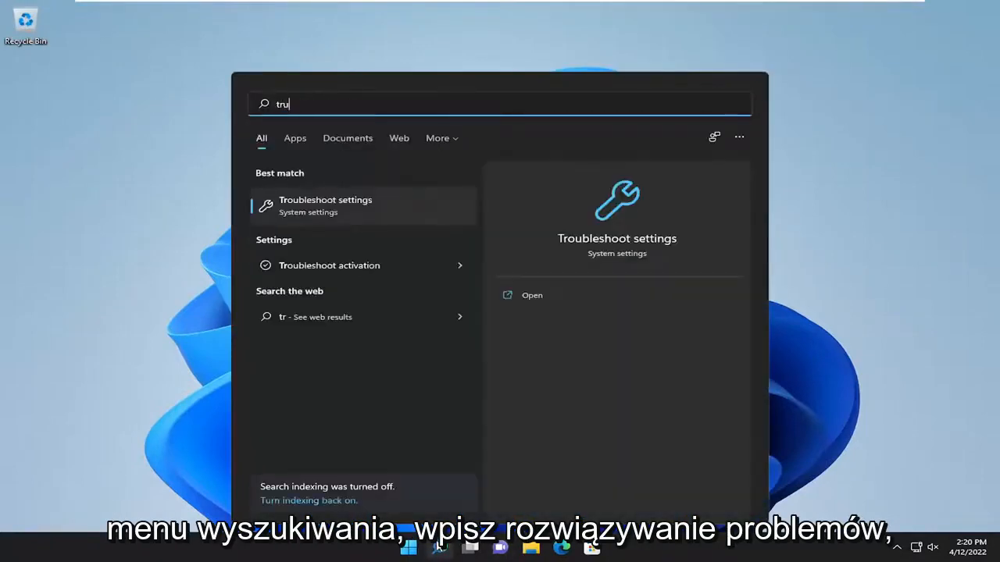
text(roubleshoot settings)
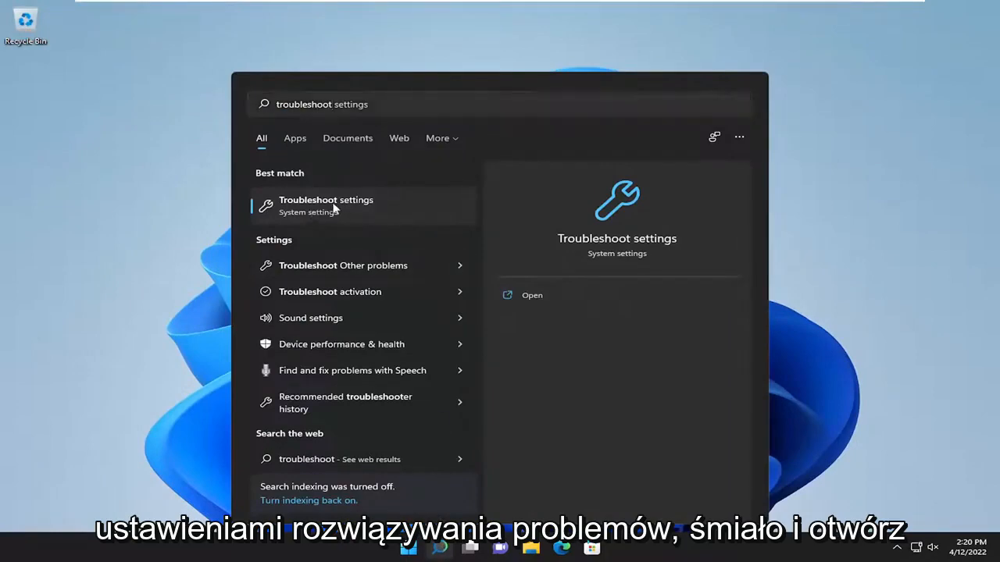
click(326, 206)
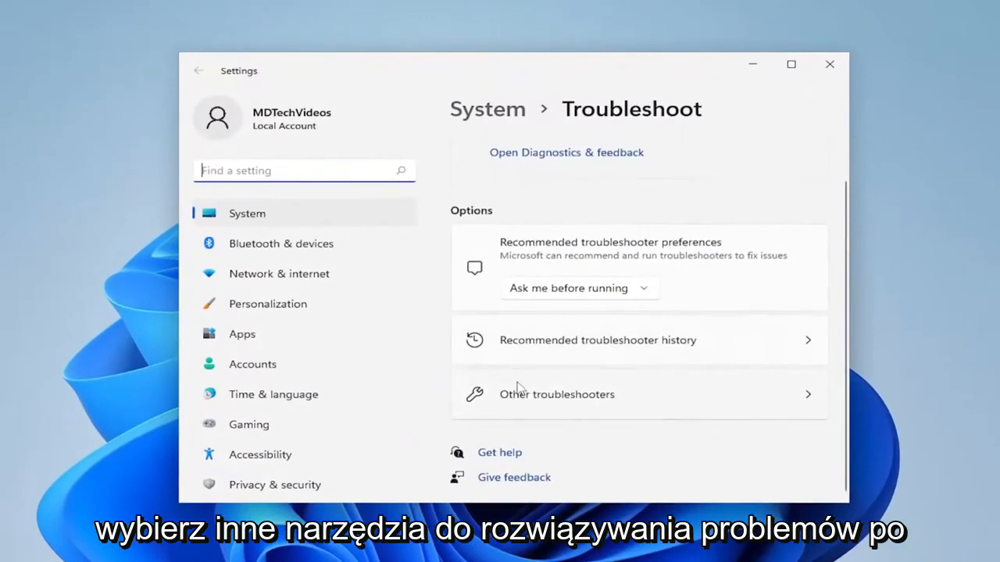
- Run the Recording Audio troubleshooter from Other troubleshooters
click(556, 394)
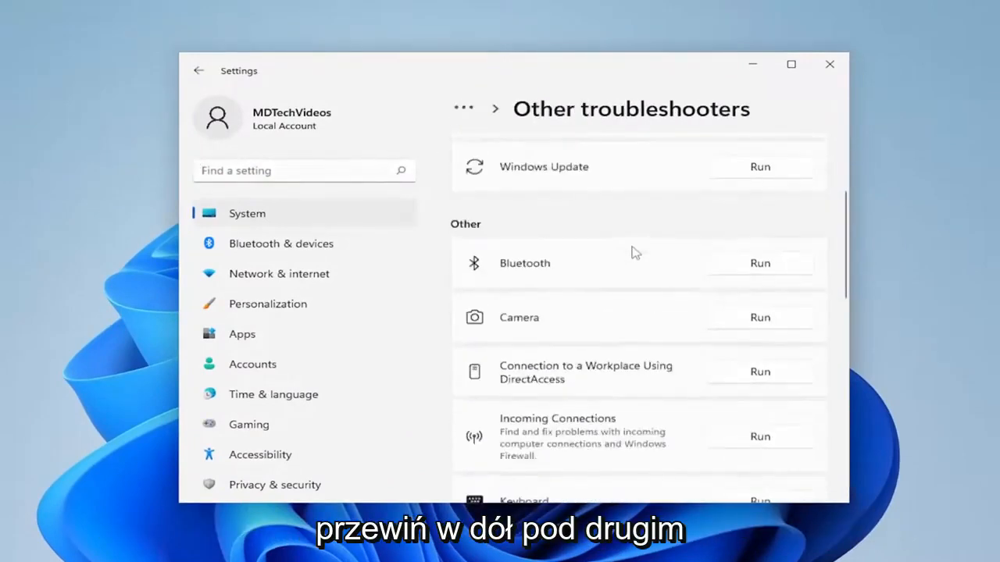
scroll(down, 3)
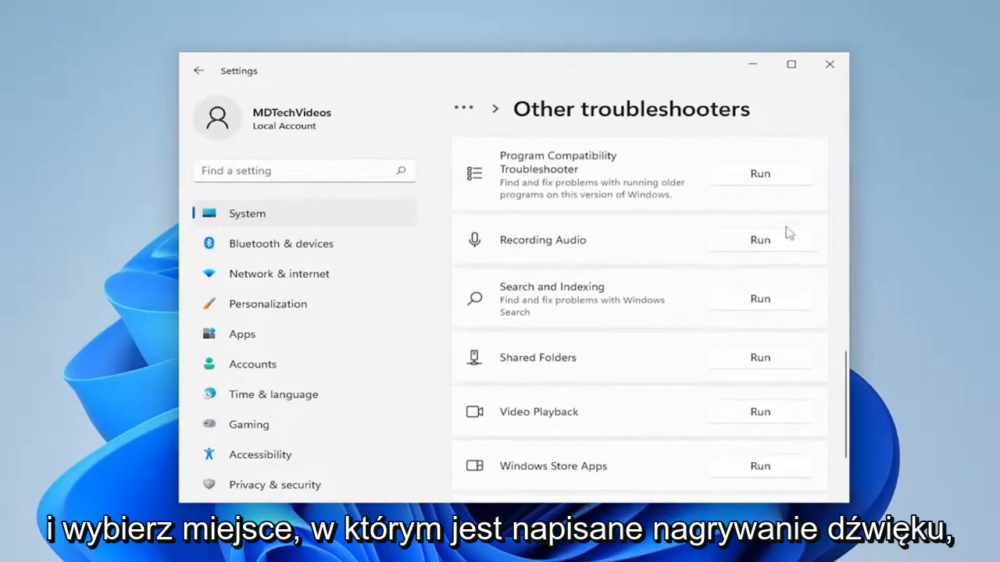
click(759, 240)
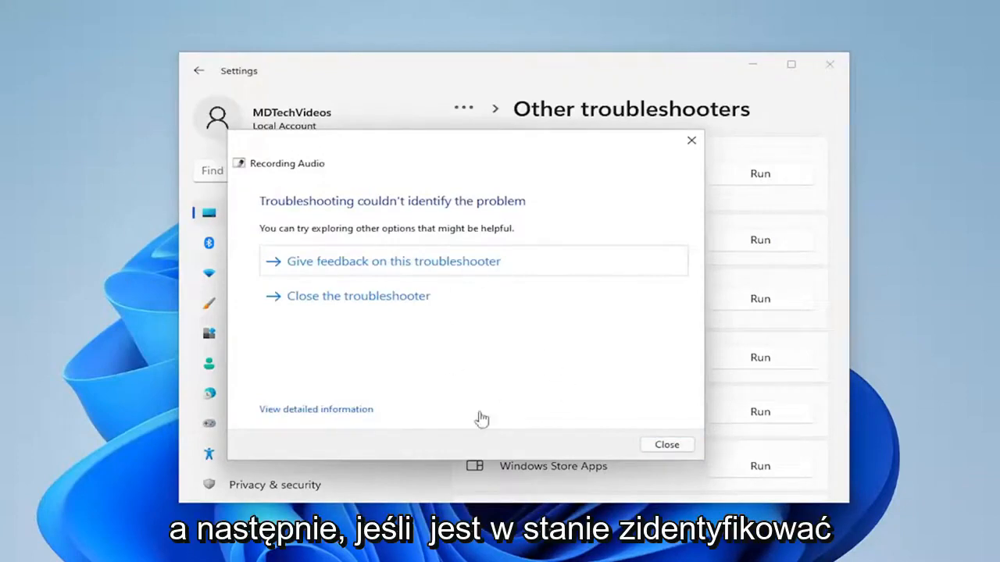
mouse_move(655, 447)
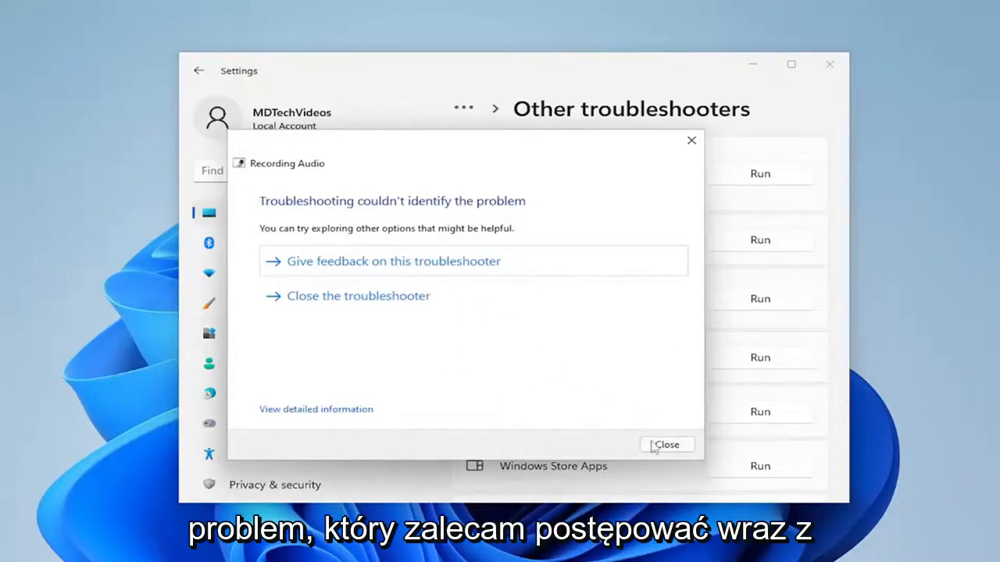
- Close the finished Recording Audio troubleshooter
click(667, 445)
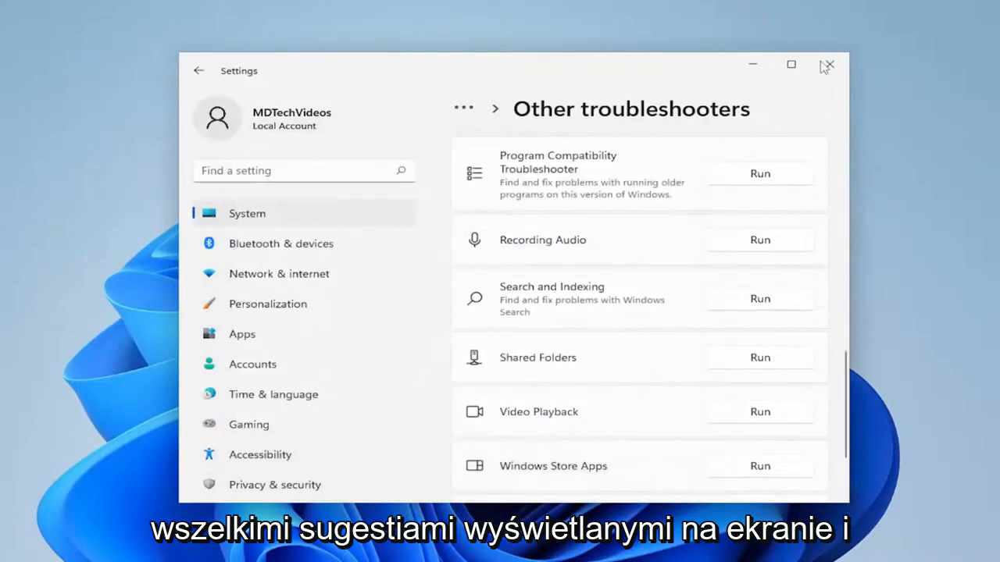
- Close Settings and switch Control Panel's view to Large icons
click(826, 65)
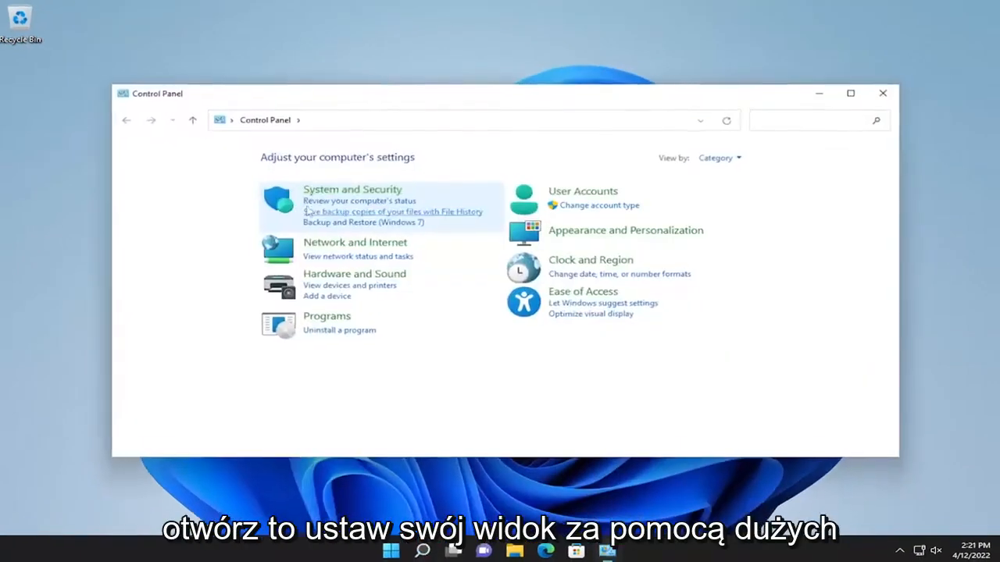
click(718, 157)
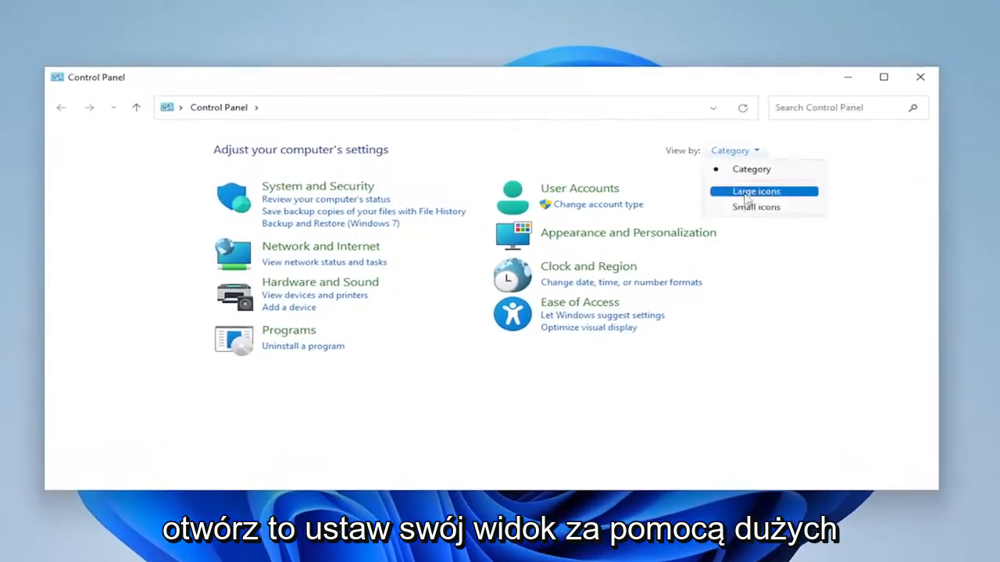
click(755, 191)
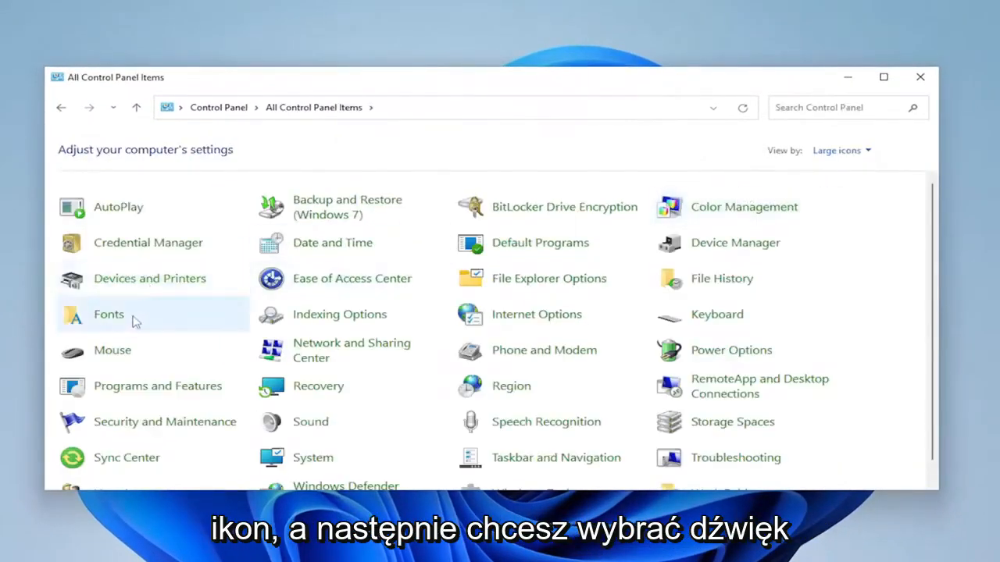
mouse_move(310, 422)
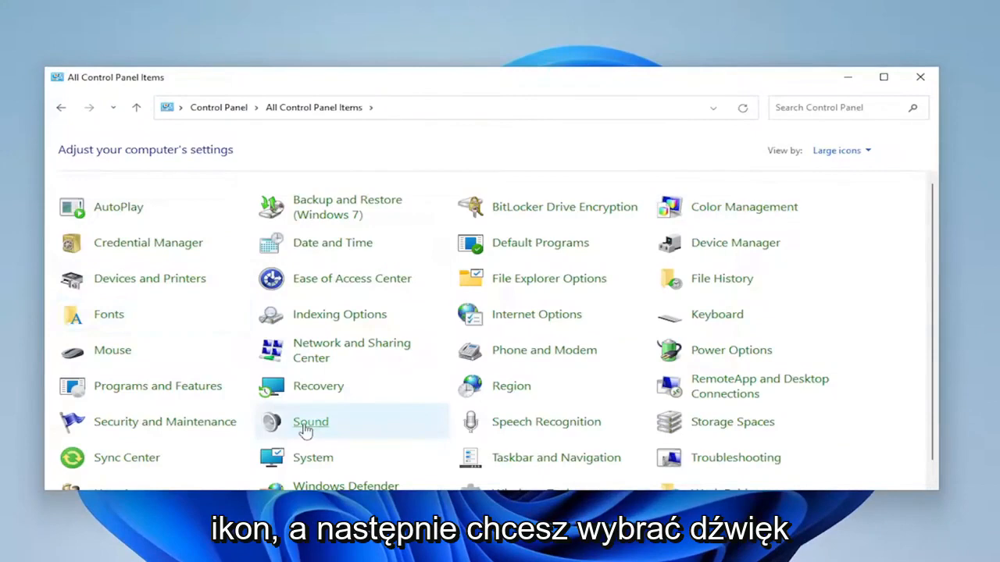
- Open Sound and switch to its Recording tab showing the default Microphone
click(310, 421)
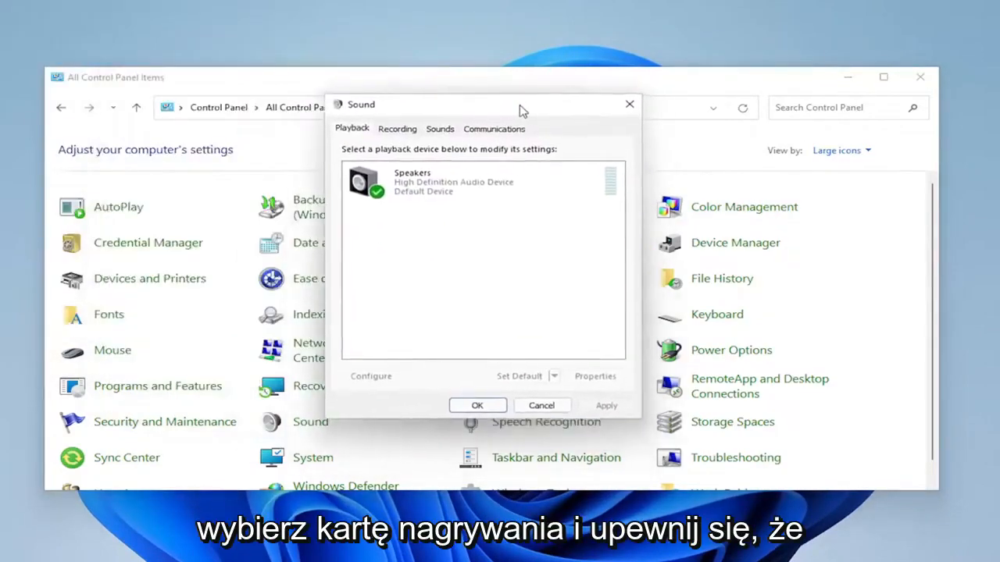
click(396, 128)
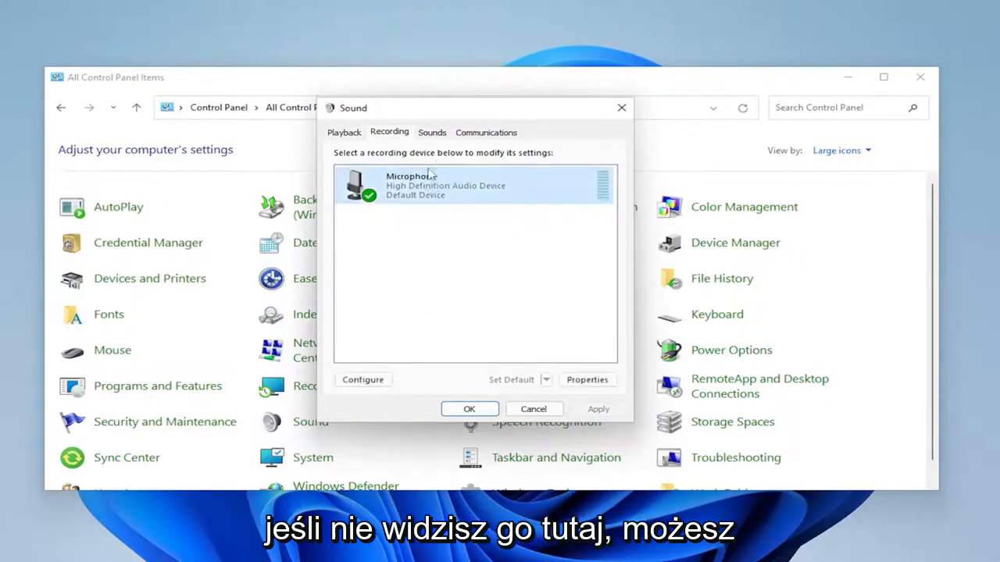
mouse_move(449, 236)
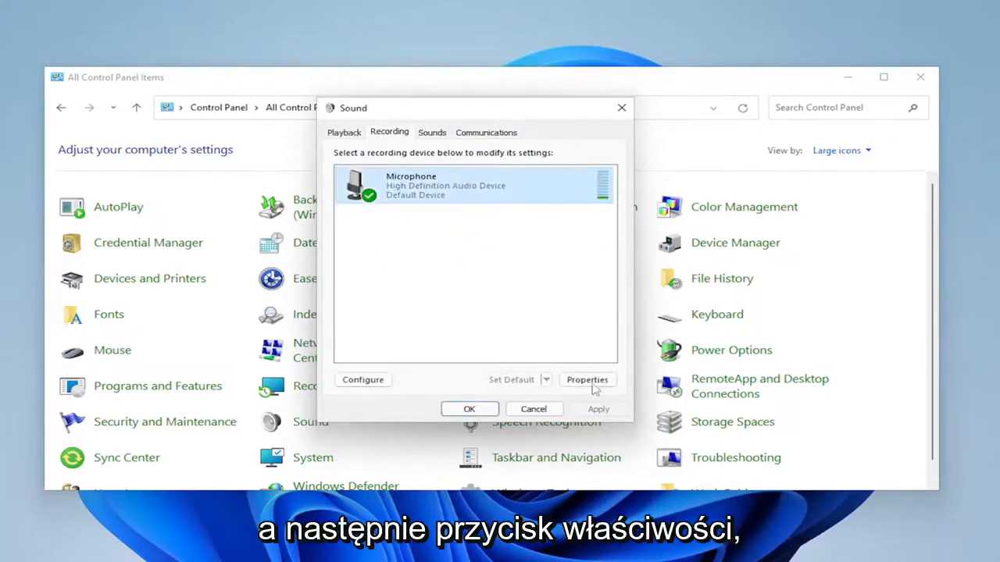
- Open Microphone Properties on the Levels tab showing volume and +10.0 dB boost
click(587, 380)
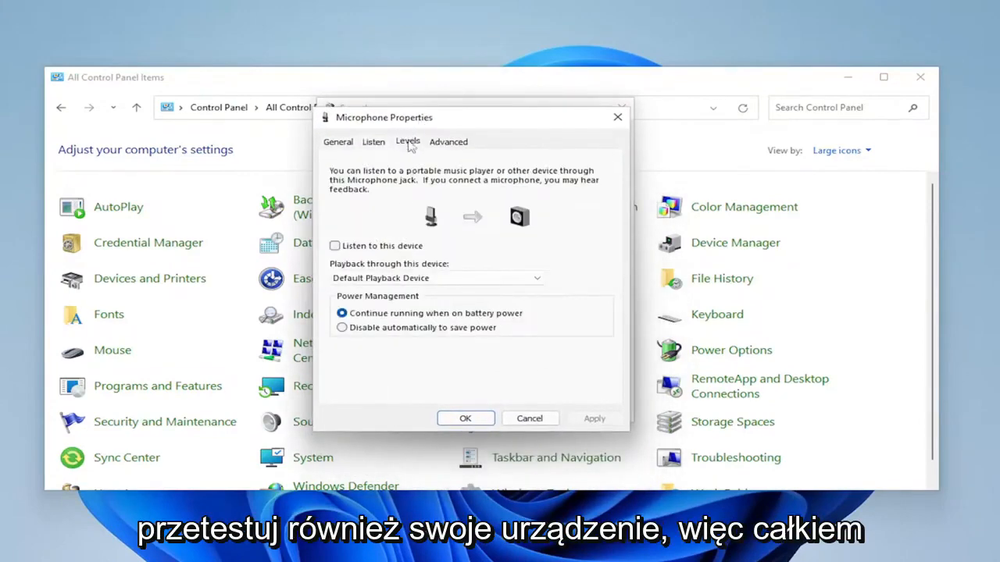
click(407, 141)
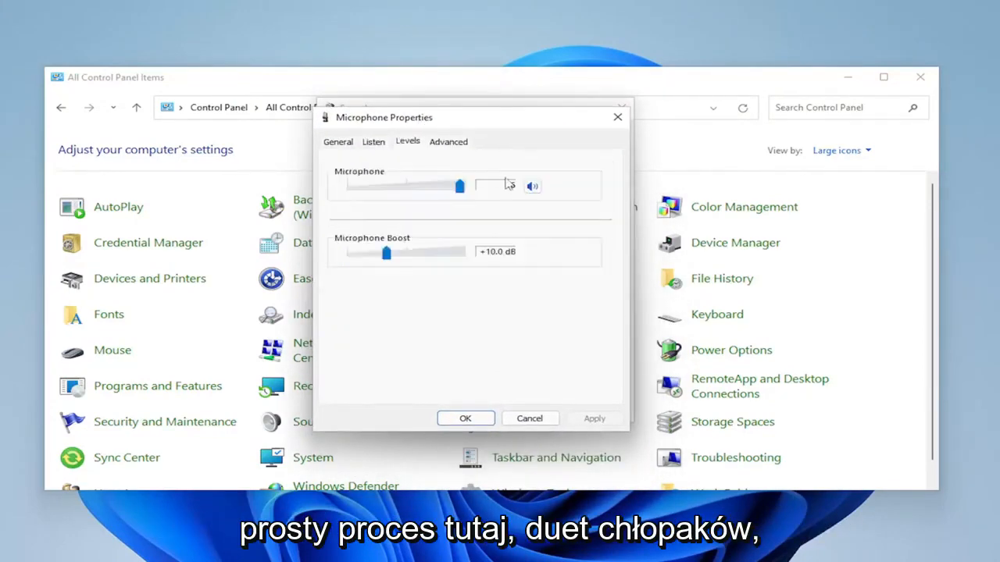